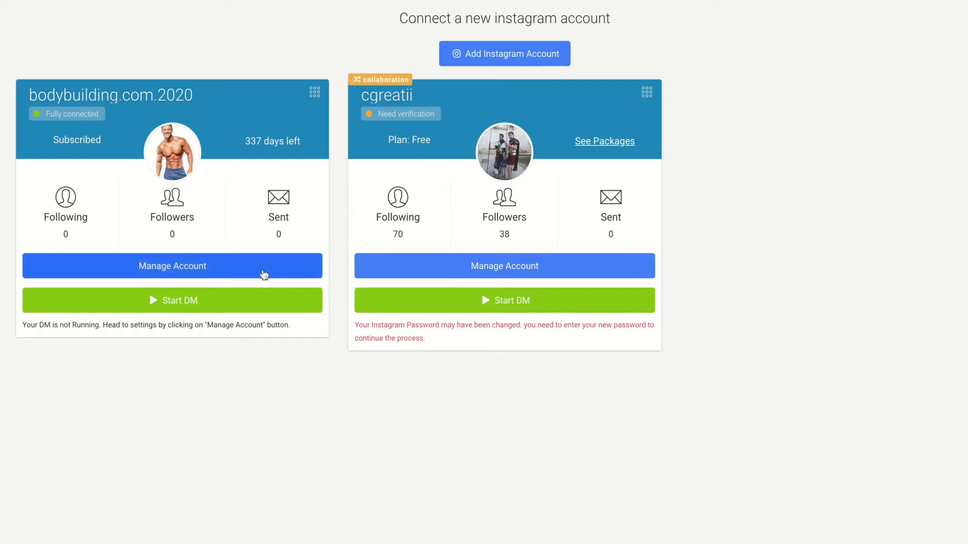
Reach the Auto Reply settings under Direct Messages for the bodybuilding.com.2020 account
left_click(171, 266)
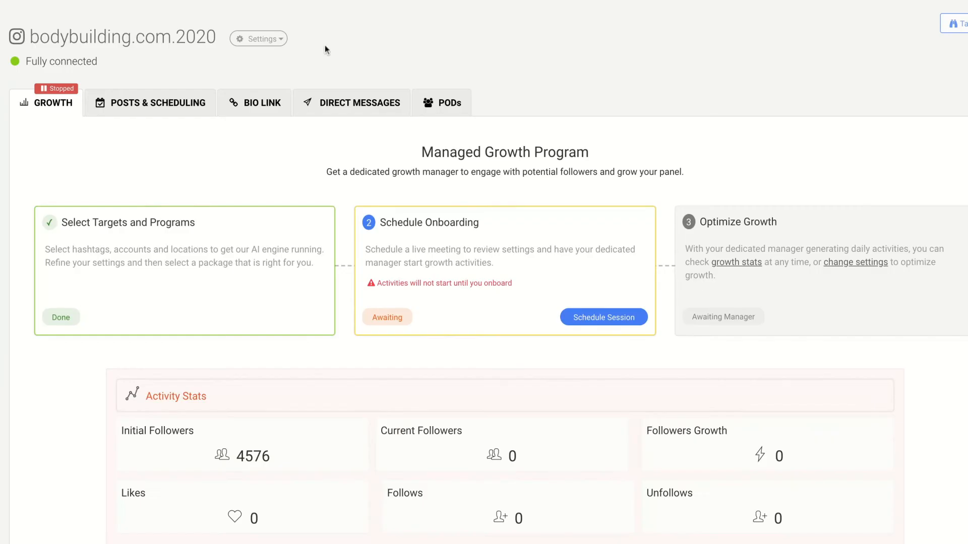
left_click(359, 103)
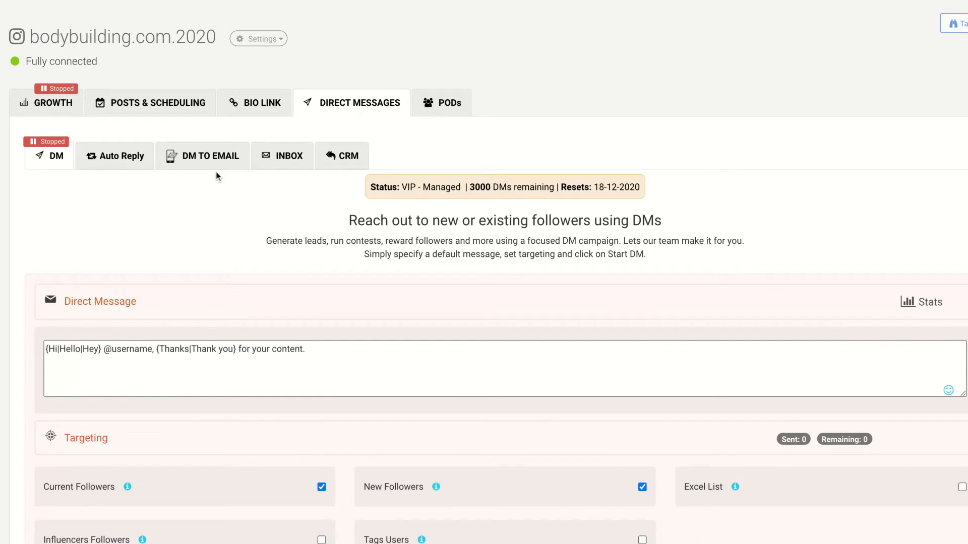
left_click(121, 155)
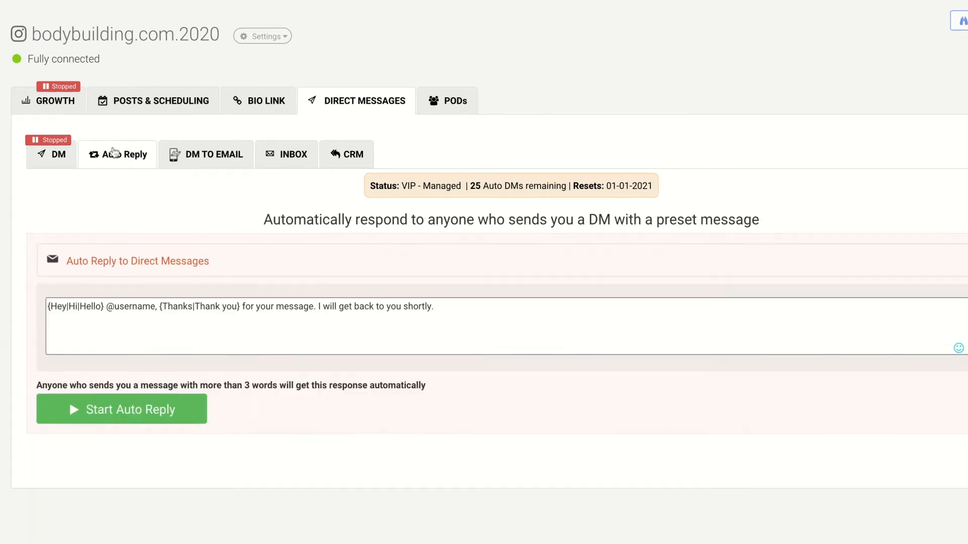
scroll("down", 3)
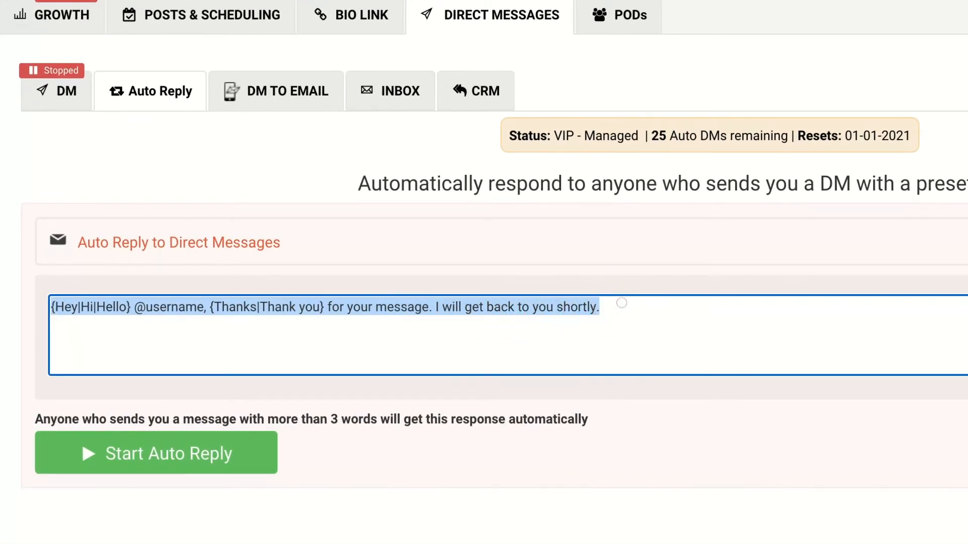
left_click(155, 452)
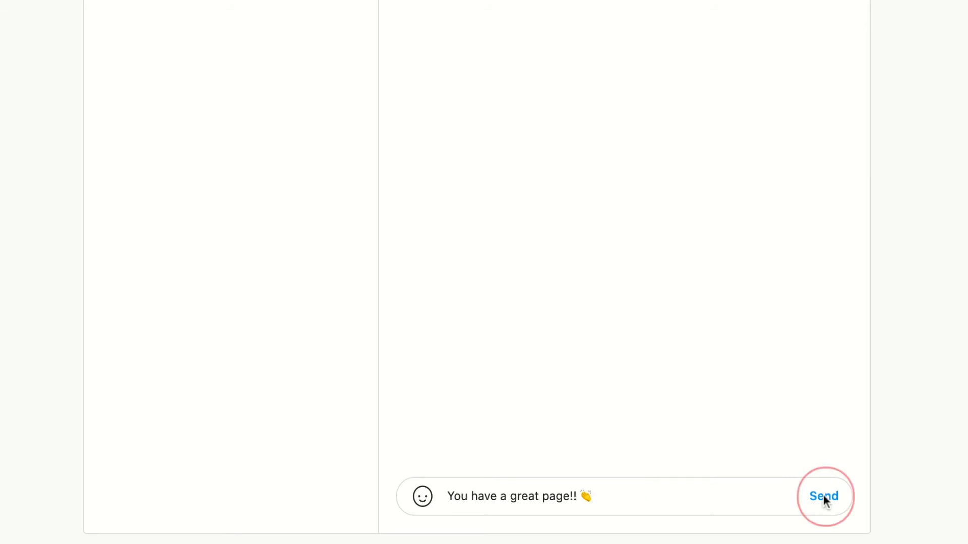
Send the DM 'You have a great page!!' to the account
left_click(824, 496)
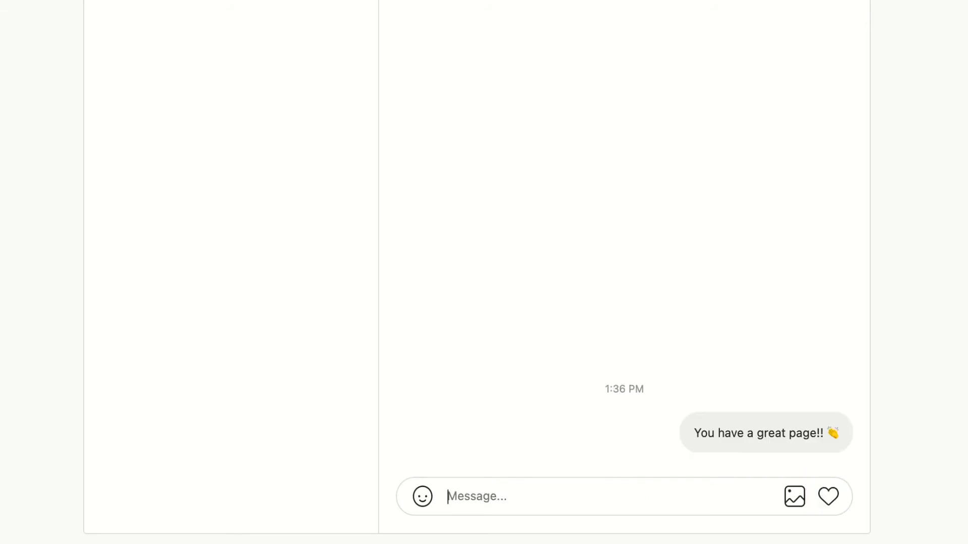